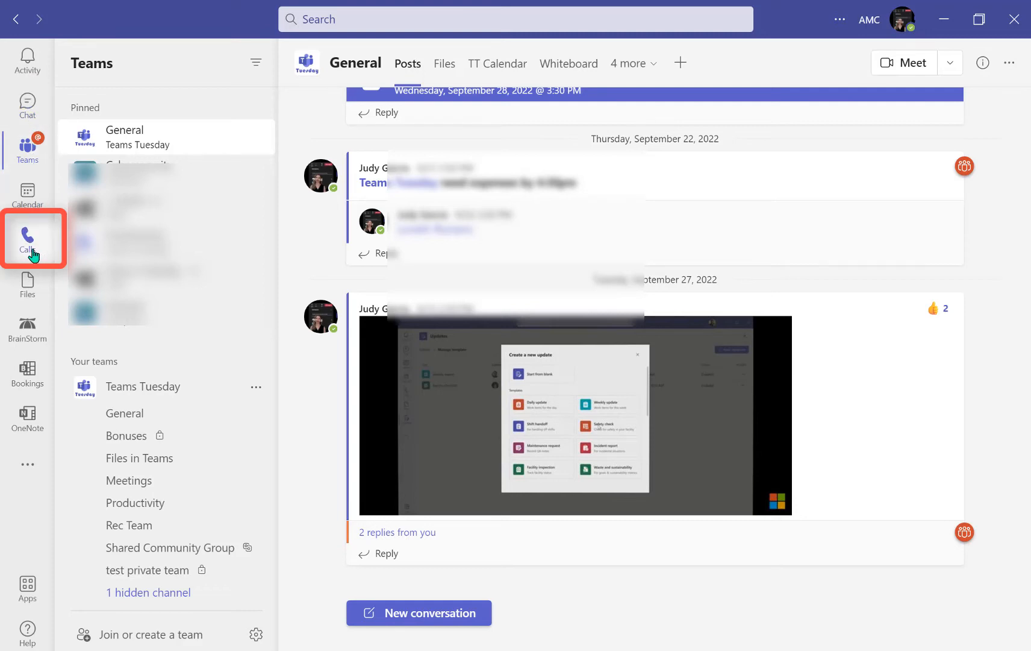
Show the Calls page with the call forwarding options visible
{"action": "left_click", "coordinate": [26, 239]}
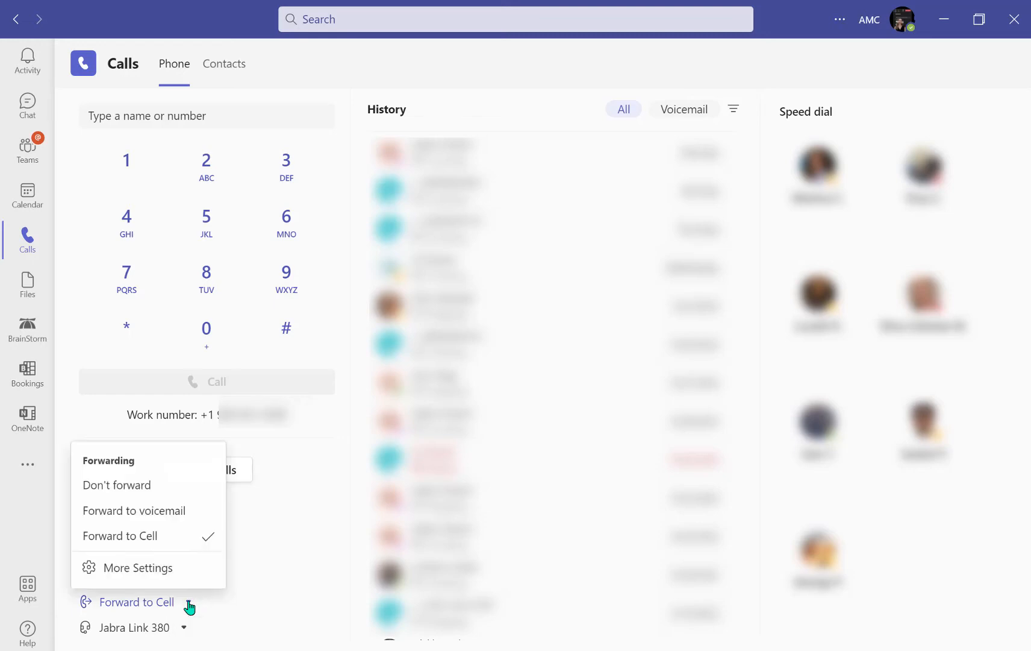
In call settings, choose Forward my calls with 'New number or contact' as the destination
{"action": "left_click", "coordinate": [137, 568]}
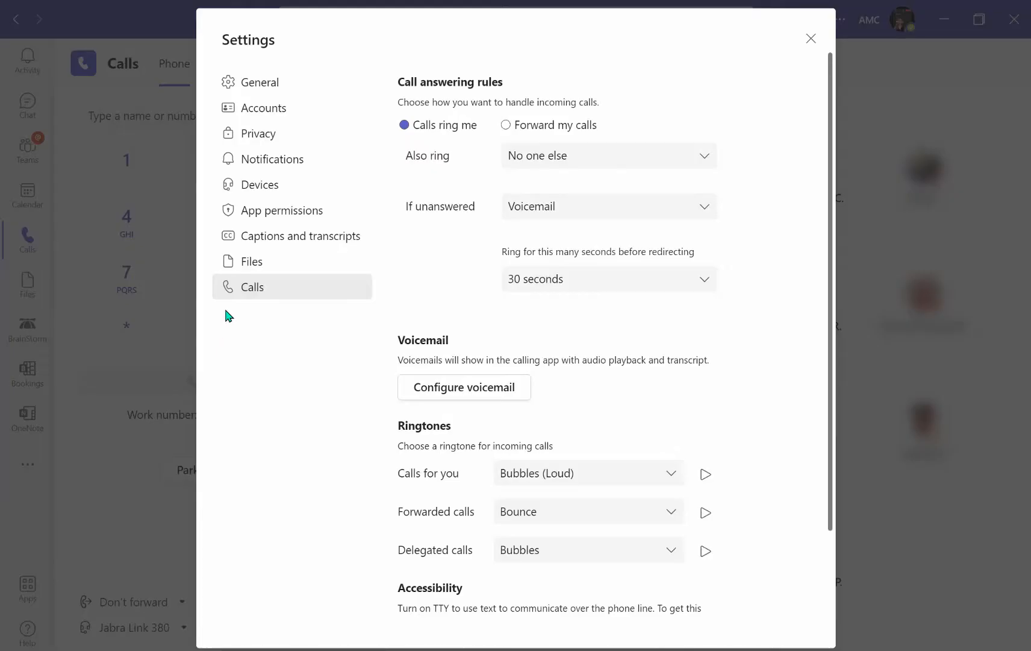
{"action": "mouse_move", "coordinate": [509, 140]}
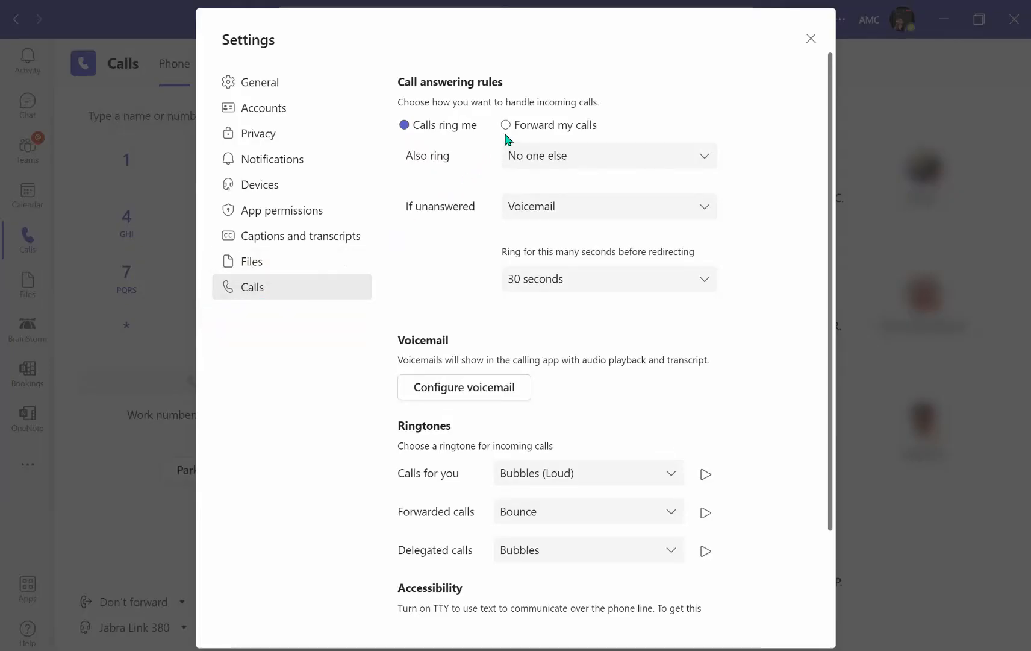
{"action": "left_click", "coordinate": [506, 124]}
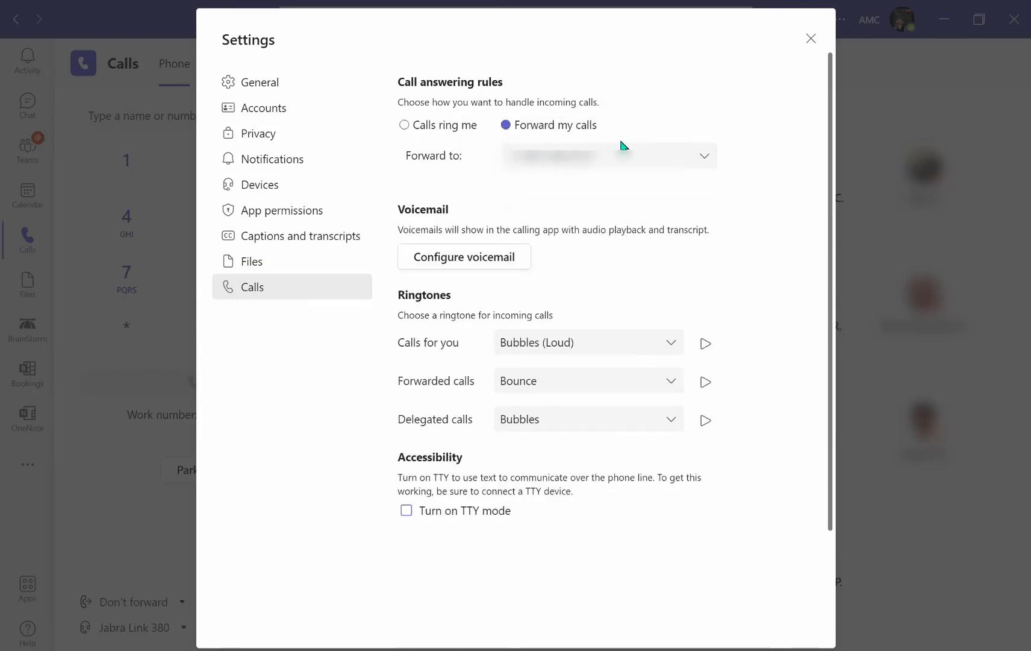
{"action": "left_click", "coordinate": [705, 155]}
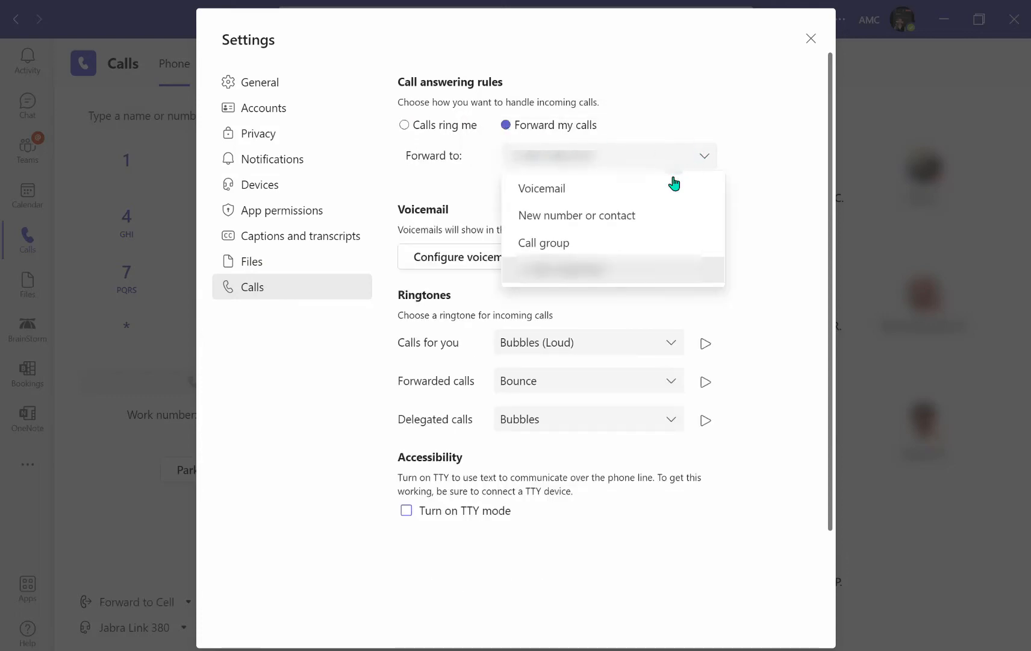
{"action": "left_click", "coordinate": [576, 215]}
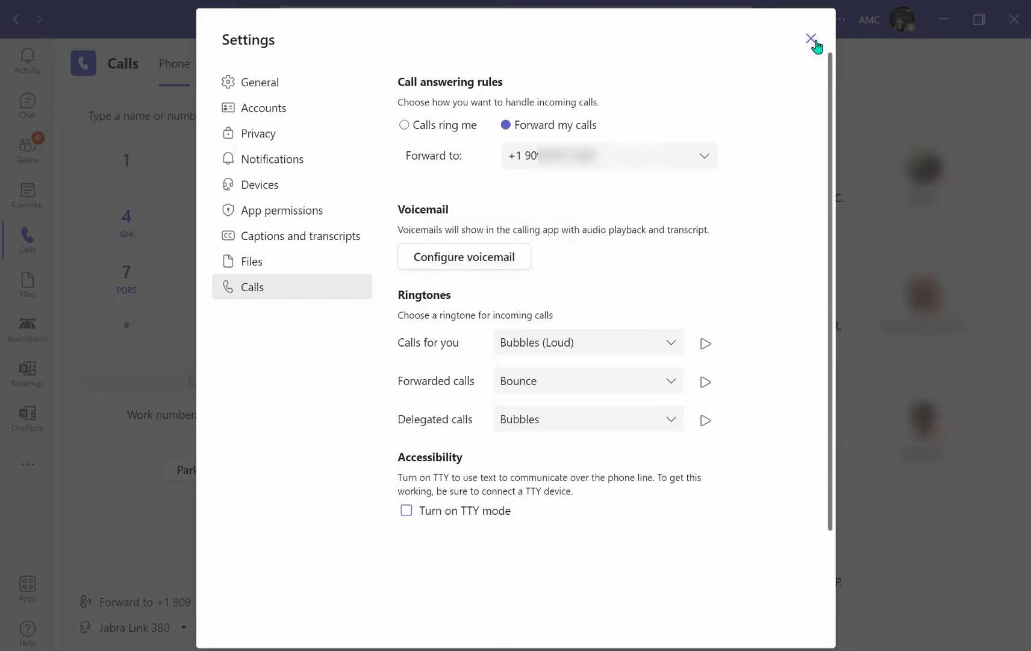
Leave settings, switch to Forward to Cell, and reveal the new number among forwarding options
{"action": "left_click", "coordinate": [813, 40]}
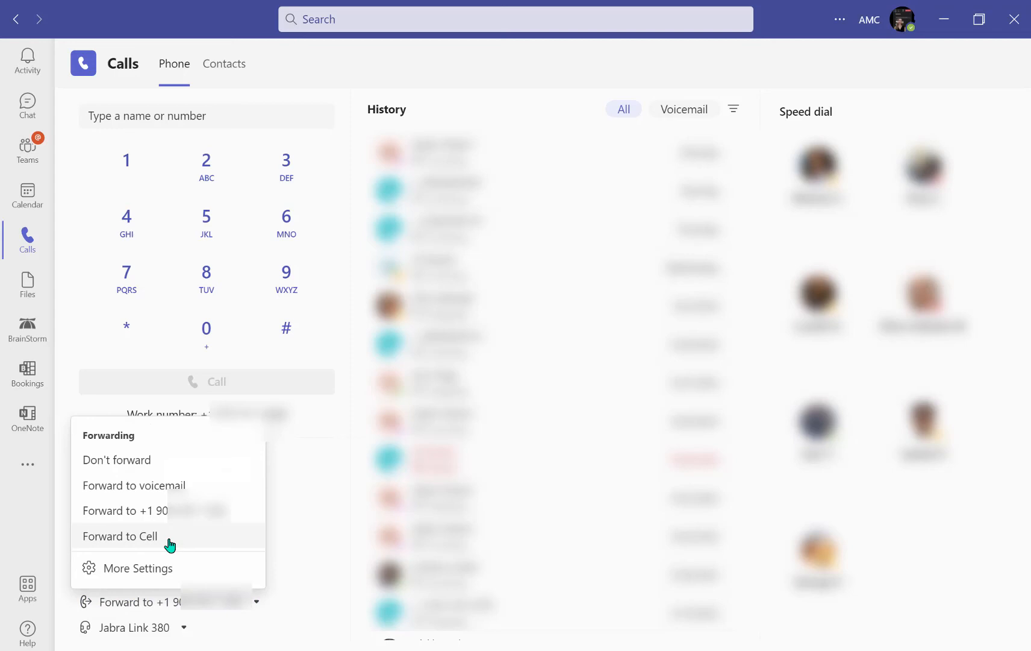
{"action": "left_click", "coordinate": [119, 535]}
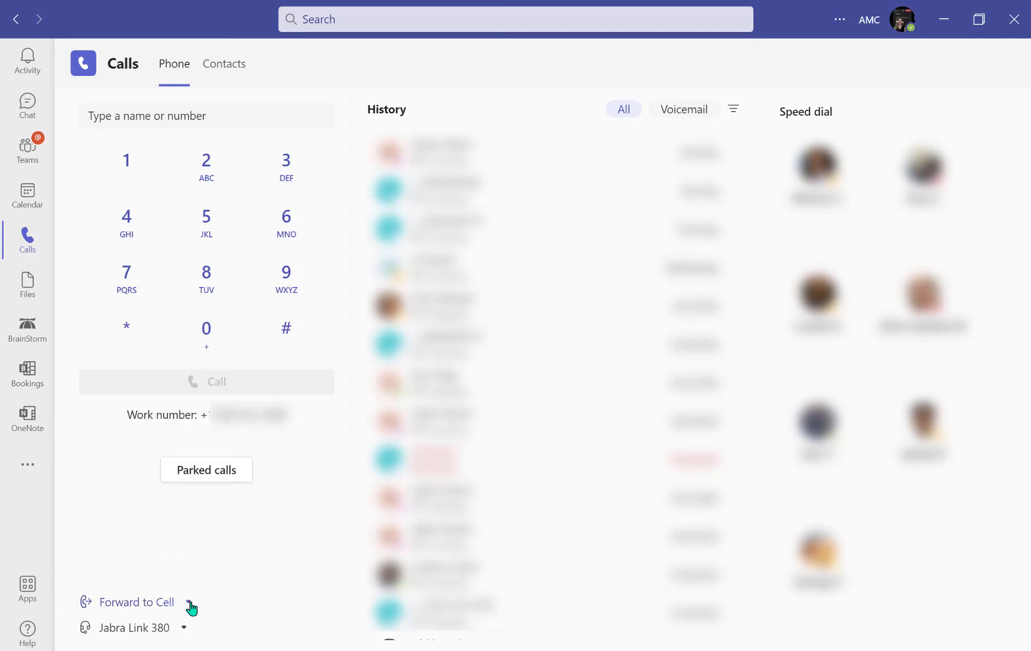
{"action": "left_click", "coordinate": [191, 602]}
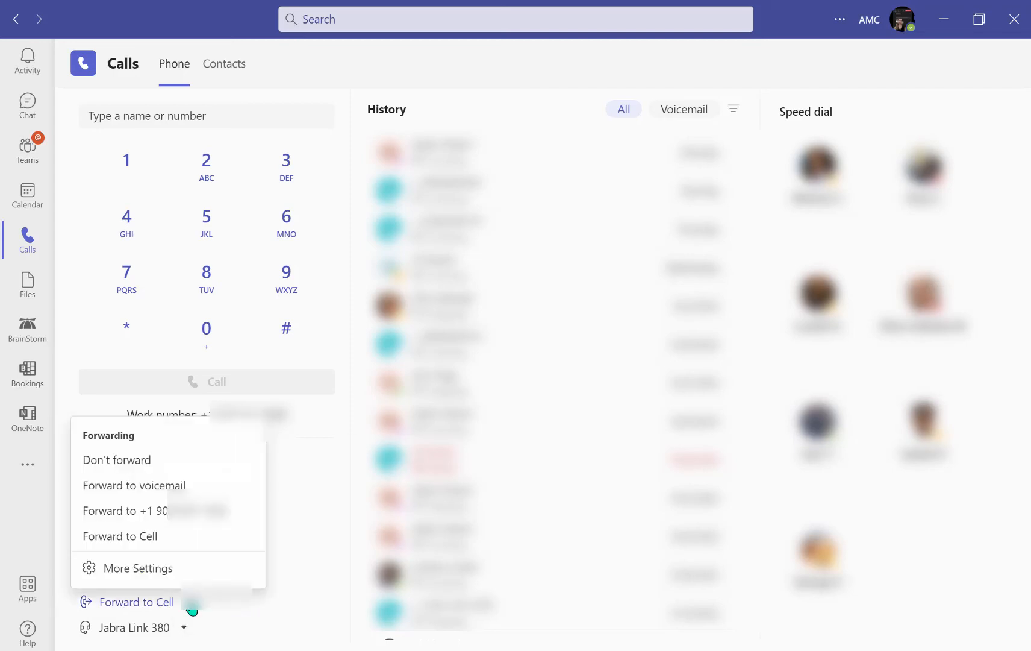
{"action": "mouse_move", "coordinate": [117, 459]}
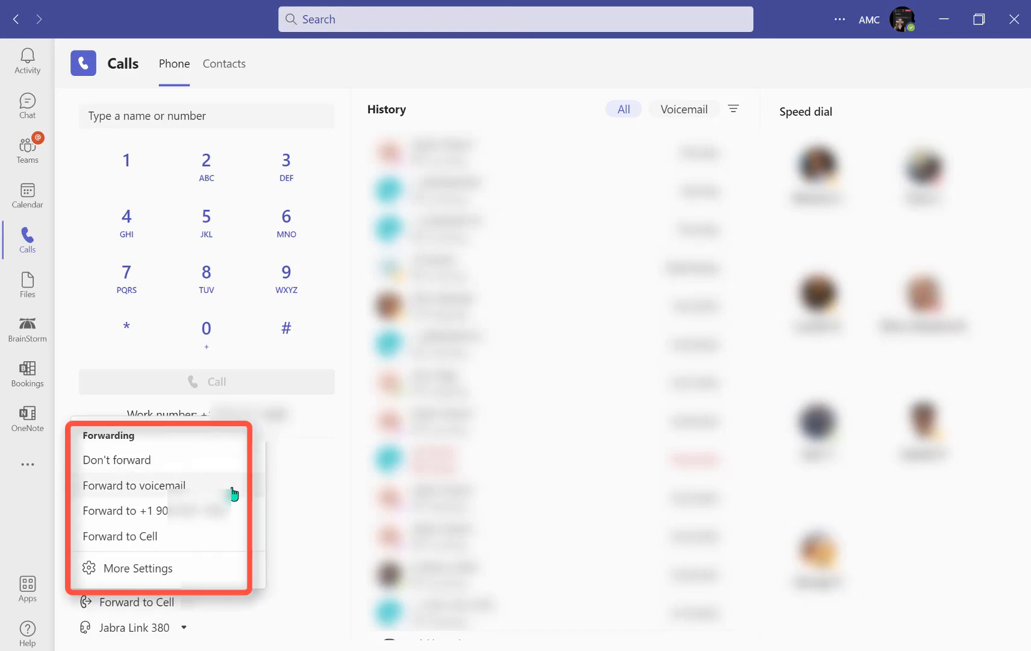
{"action": "mouse_move", "coordinate": [231, 545]}
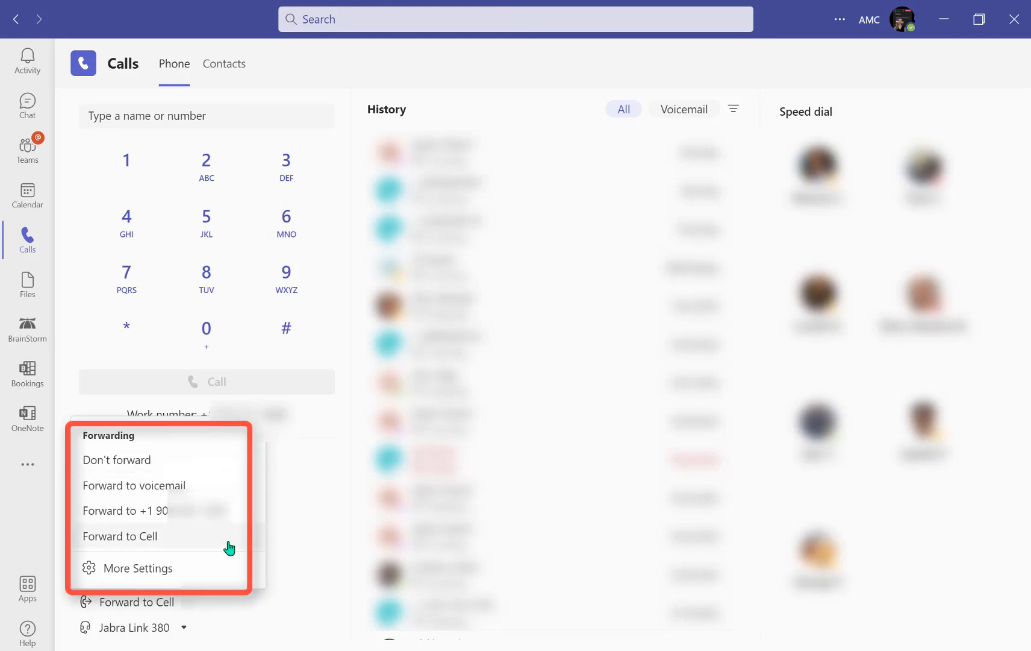